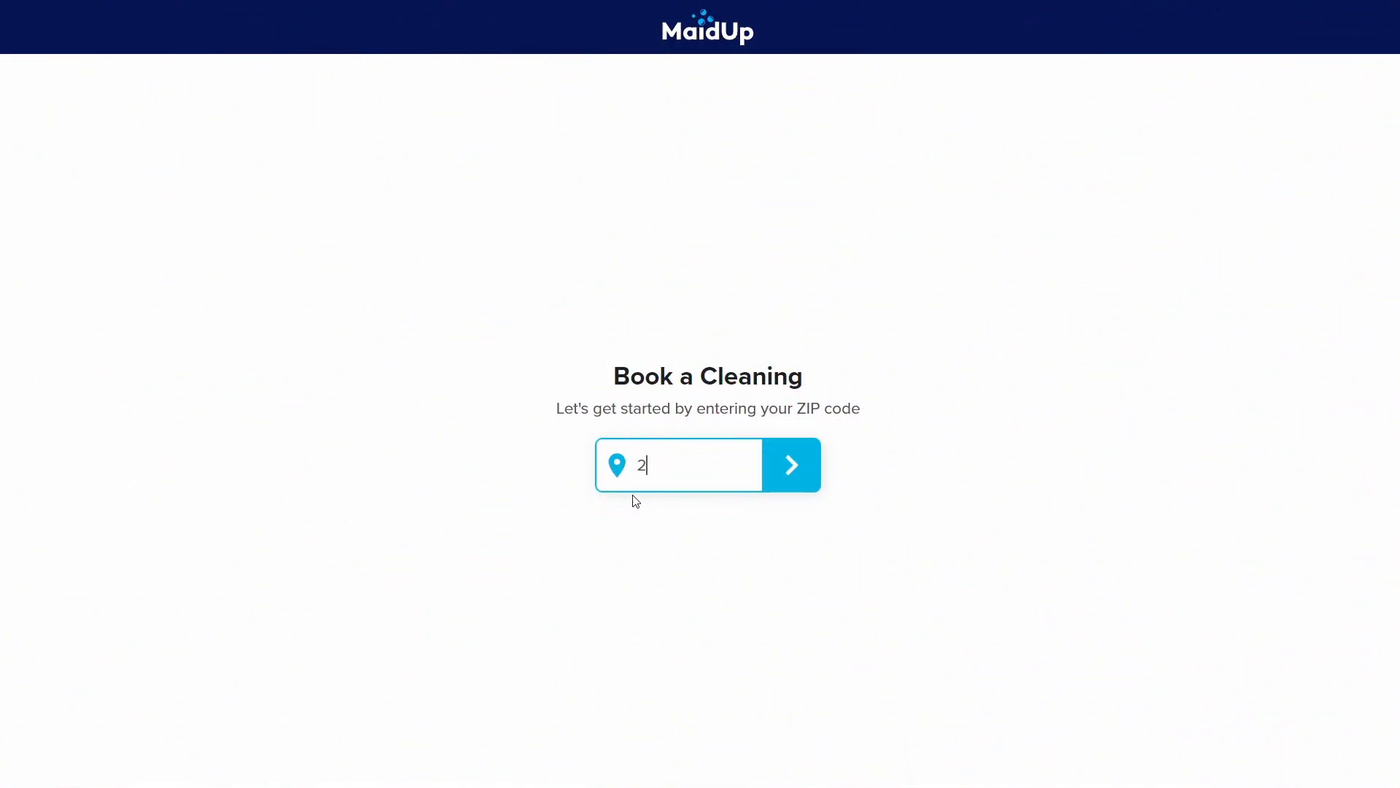
Enter 20901 as the ZIP code on the Book a Cleaning page
type("0901")
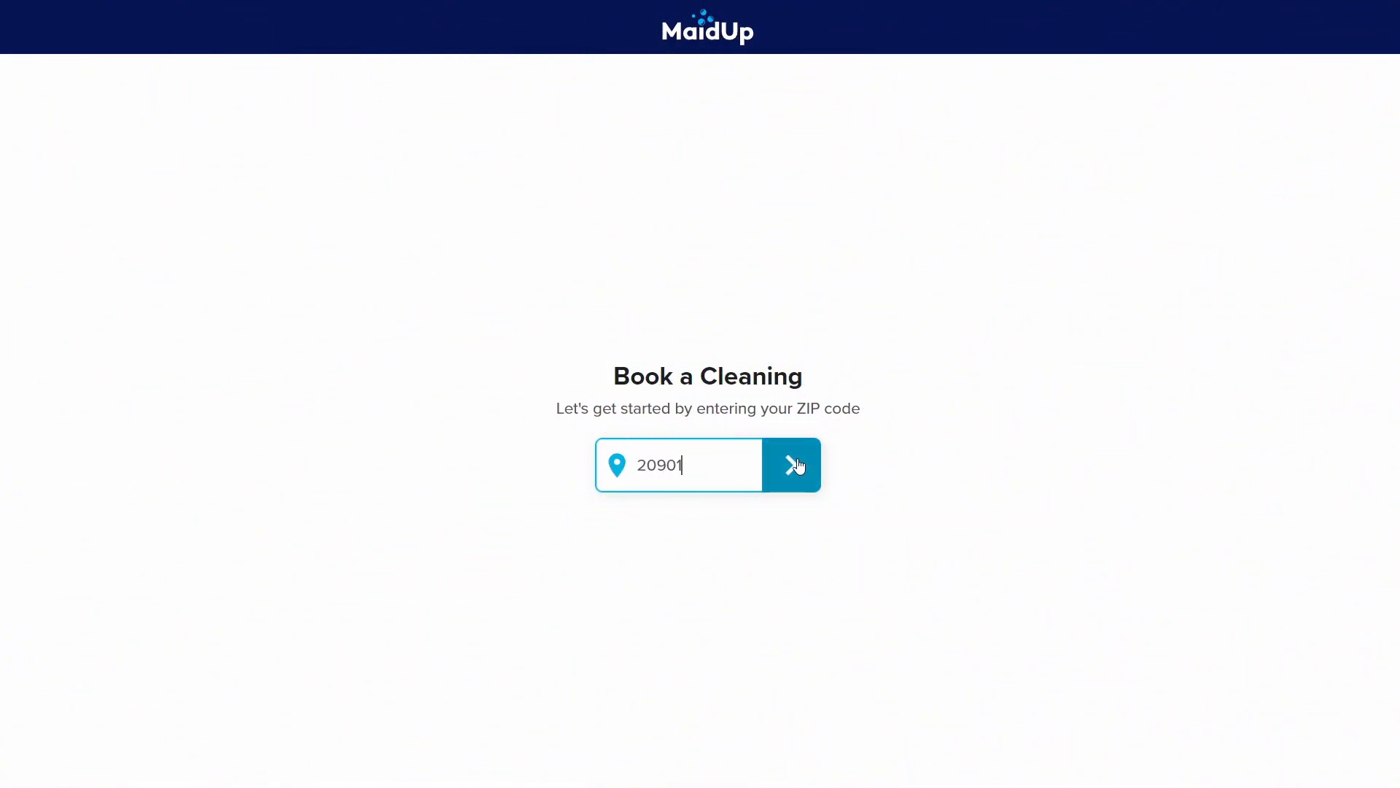
Submit the ZIP and browse the cleaning-type cards for each bedroom/bathroom combination
left_click(791, 465)
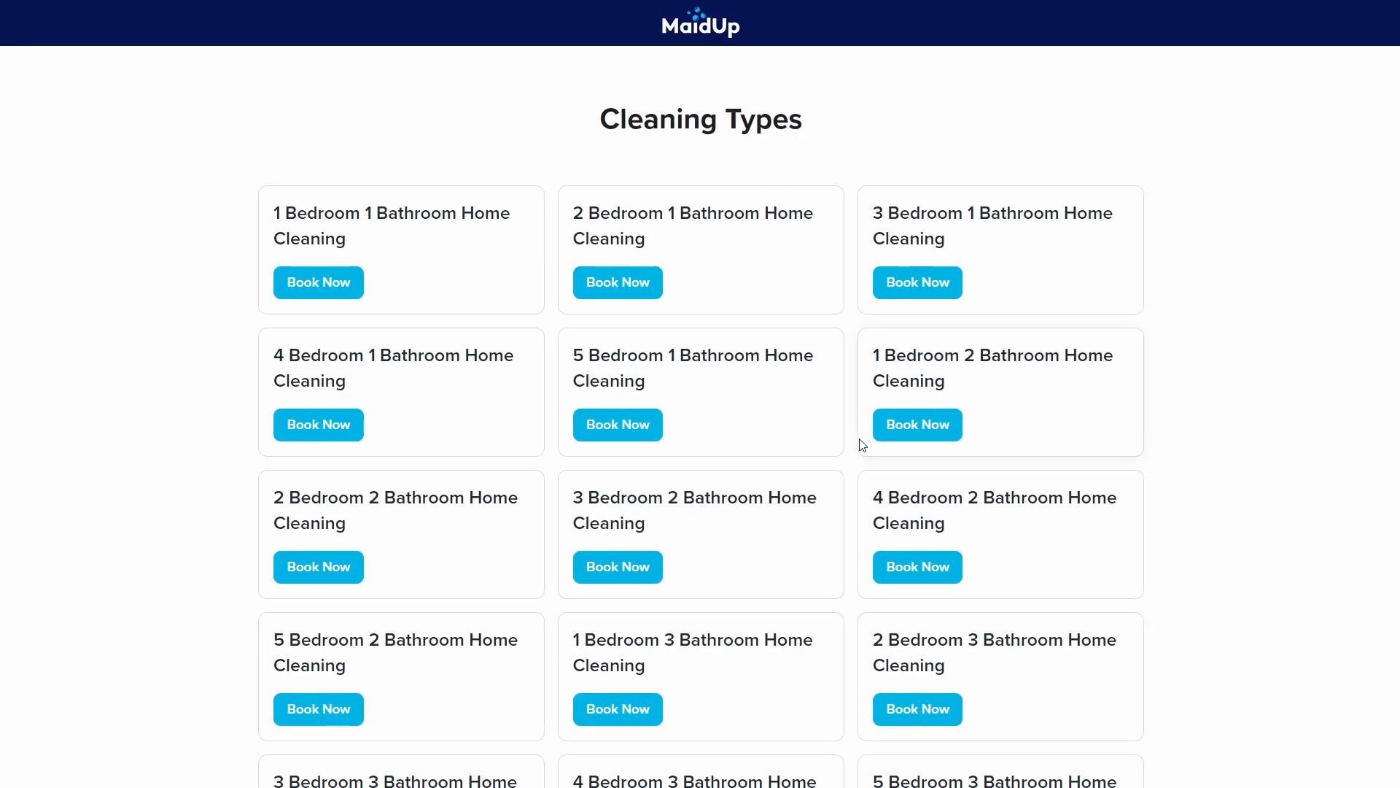
mouse_move(741, 248)
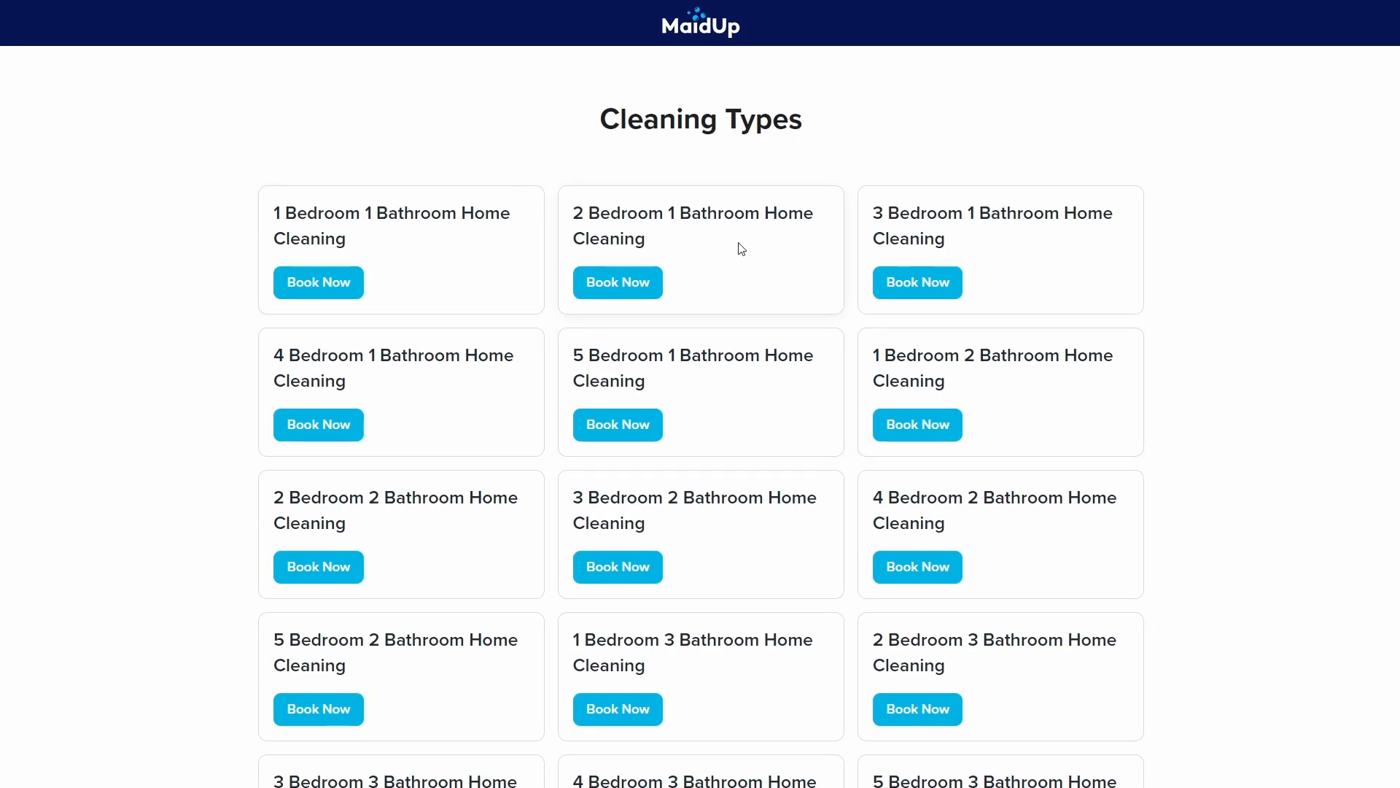
scroll("down", 3)
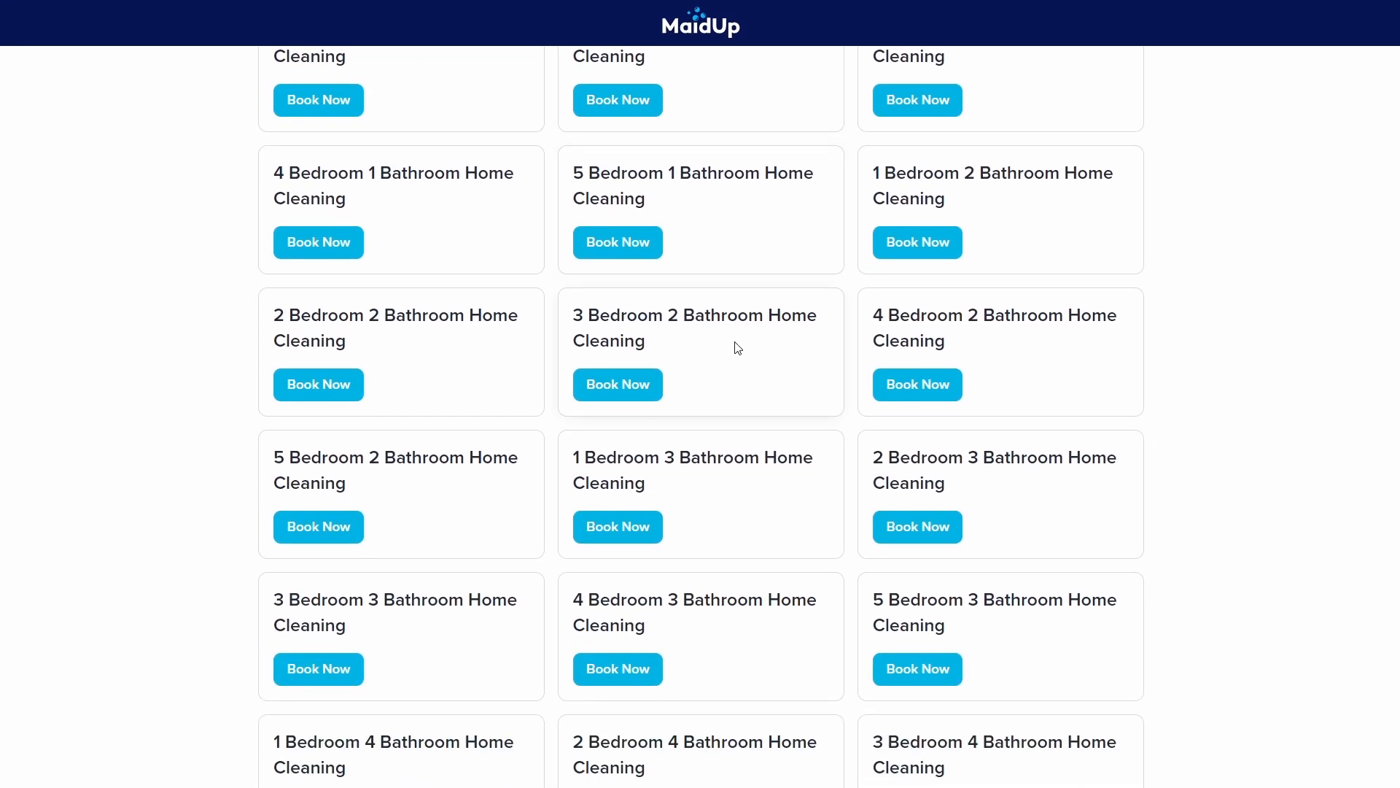
scroll("down", 3)
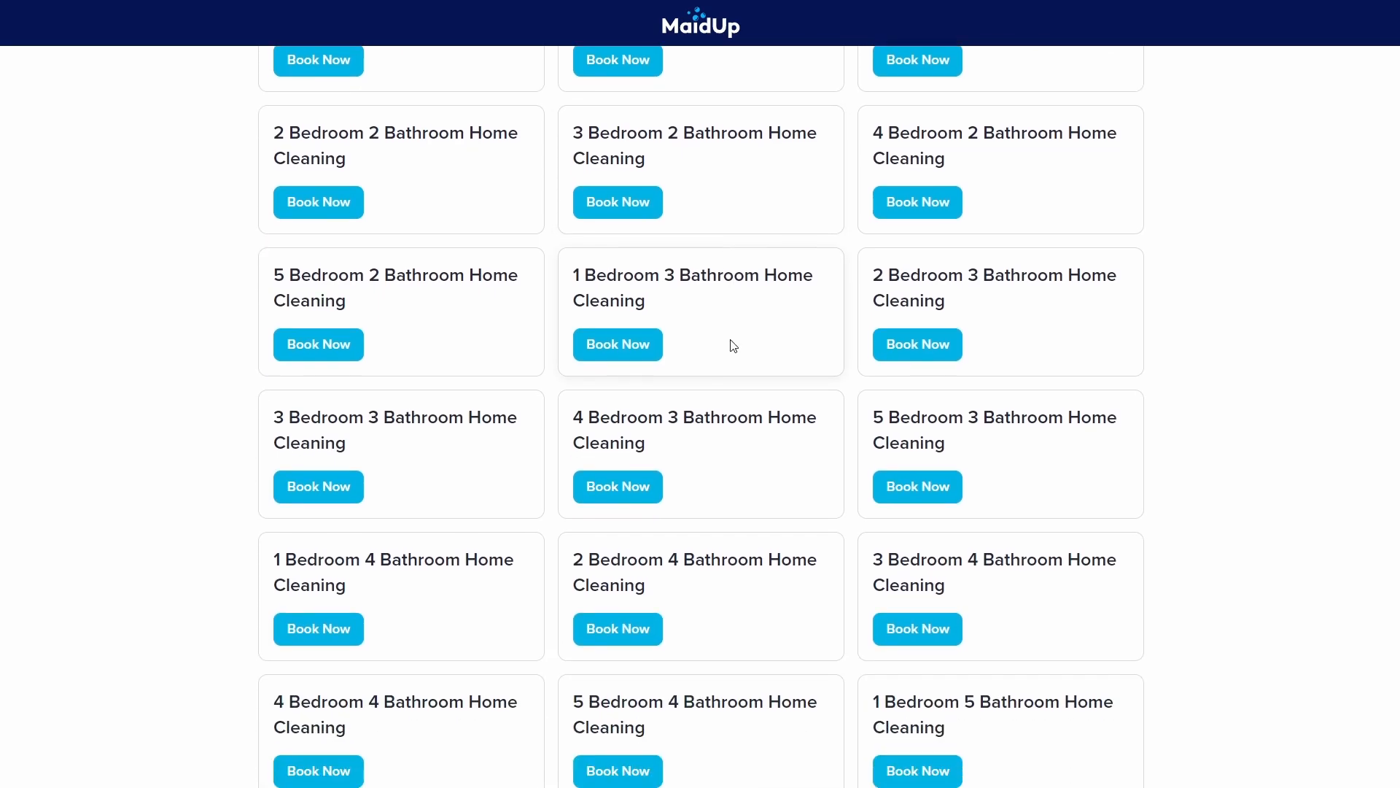
scroll("down", 3)
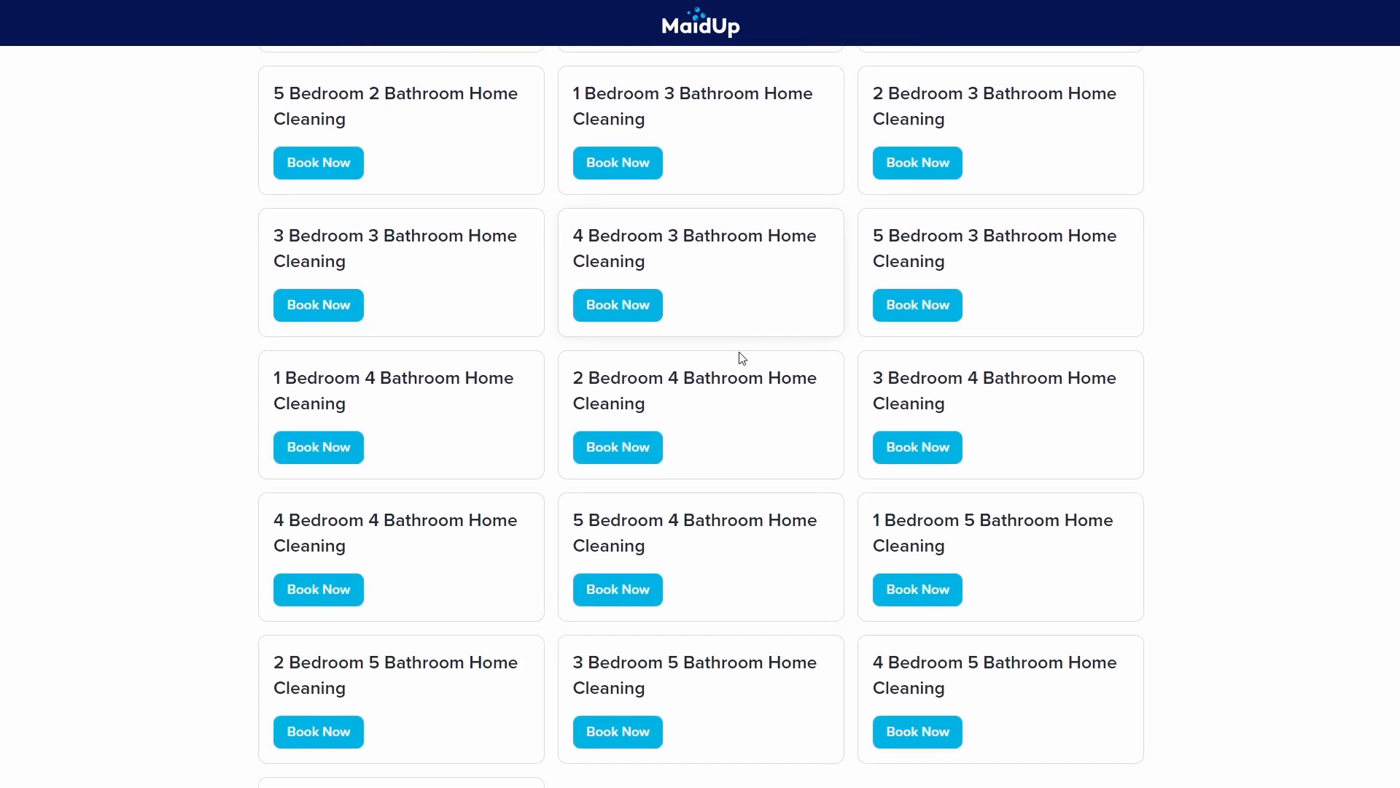